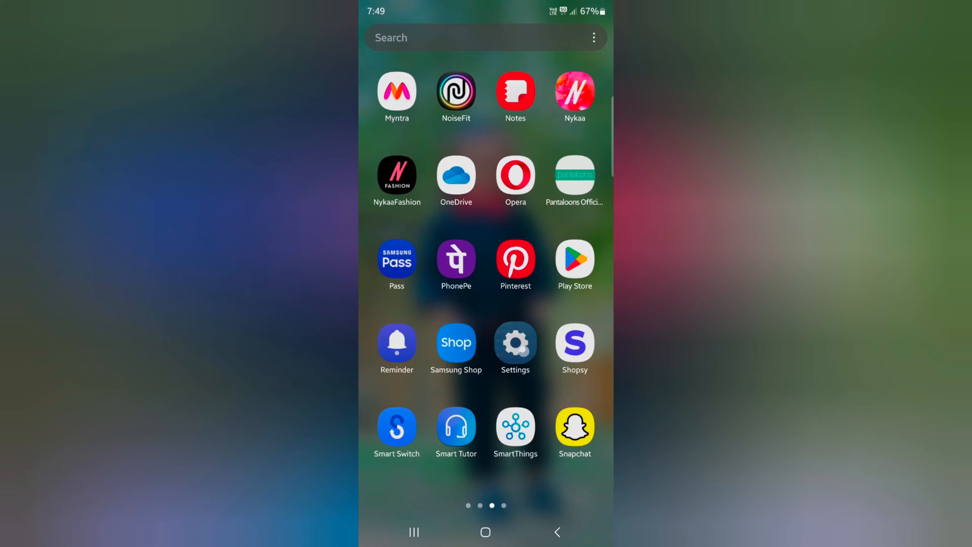
Reach the Fingerprints page via Security and privacy > Biometrics, showing one registered fingerprint.
left_click(515, 340)
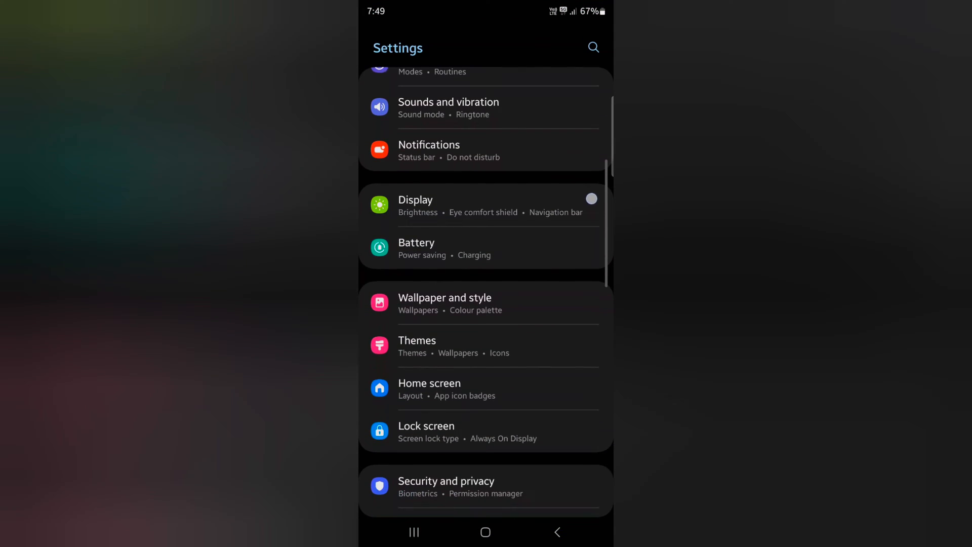
scroll("down", 3)
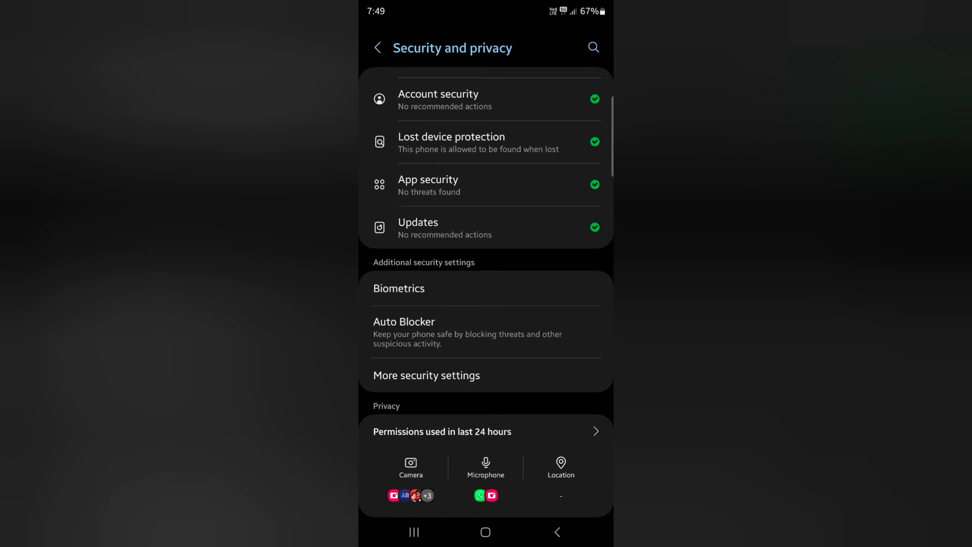
left_click(399, 289)
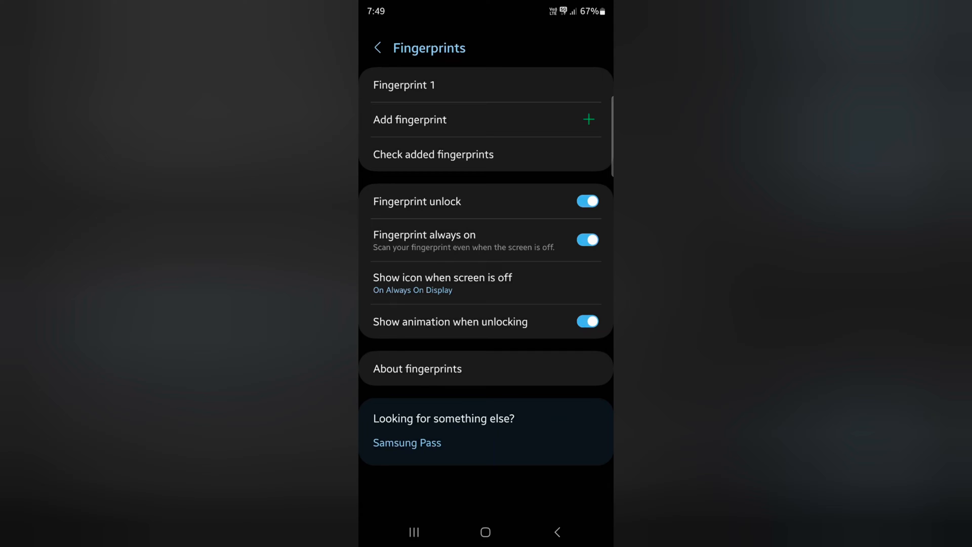
Add a new fingerprint, scanning the sensor repeatedly to 100% so Fingerprint 2 joins Fingerprint 1.
left_click(410, 120)
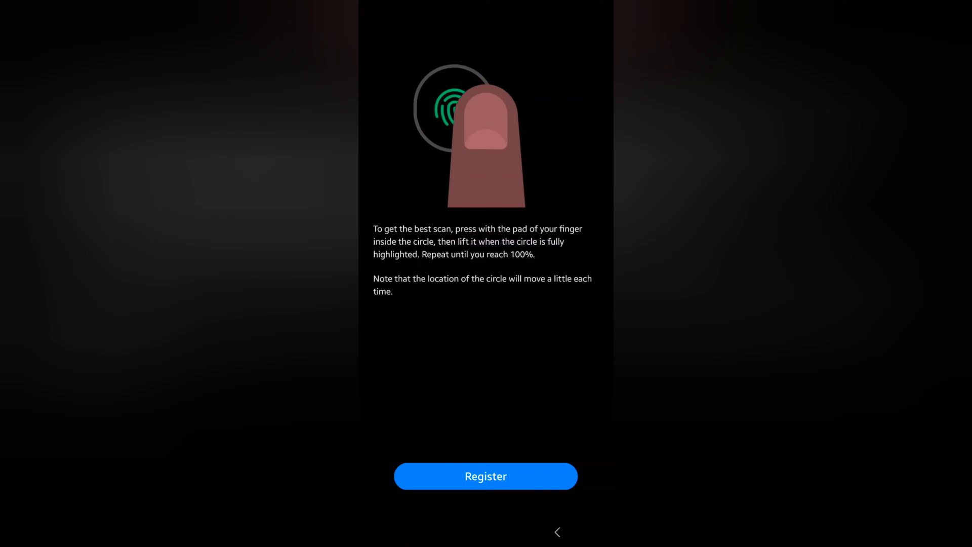
left_click(485, 475)
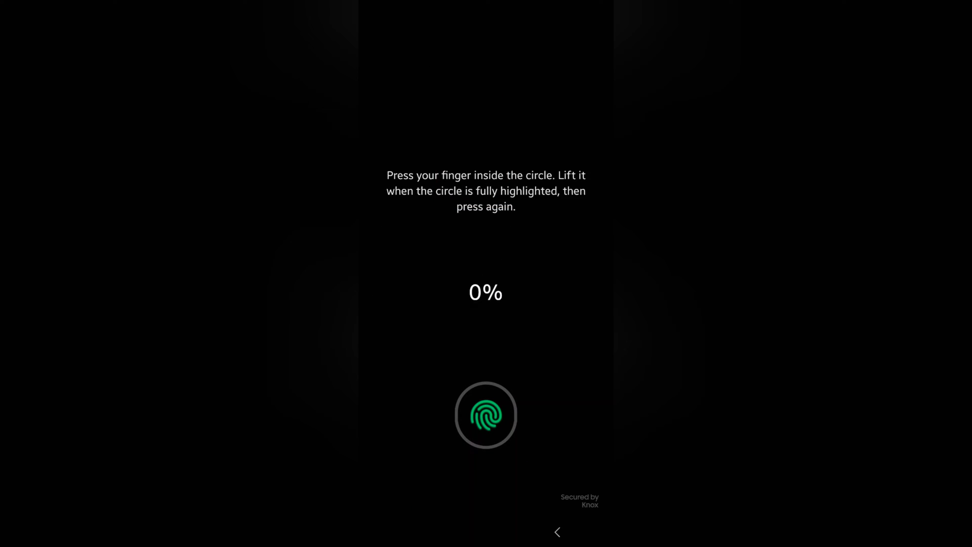
left_click(485, 414)
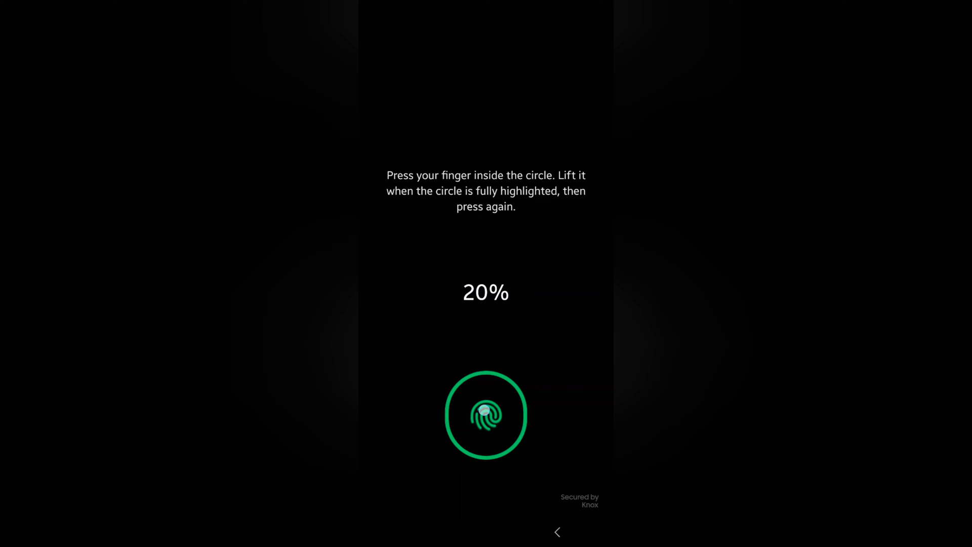
left_click(484, 414)
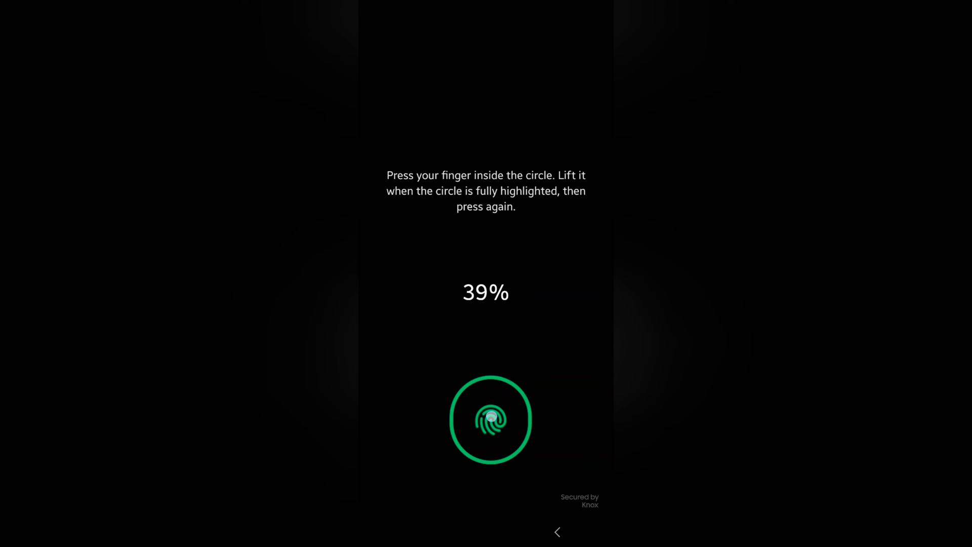
left_click(490, 419)
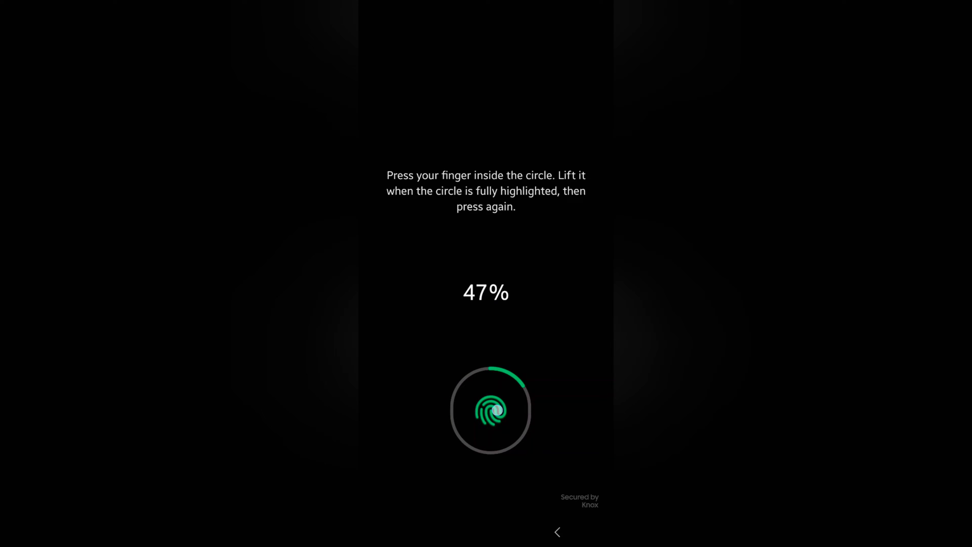
left_click(490, 409)
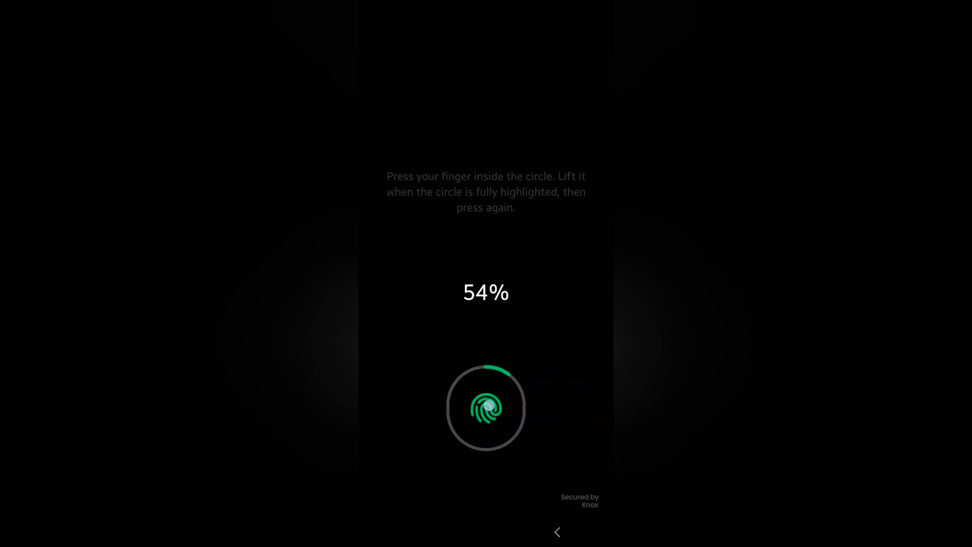
left_click(486, 408)
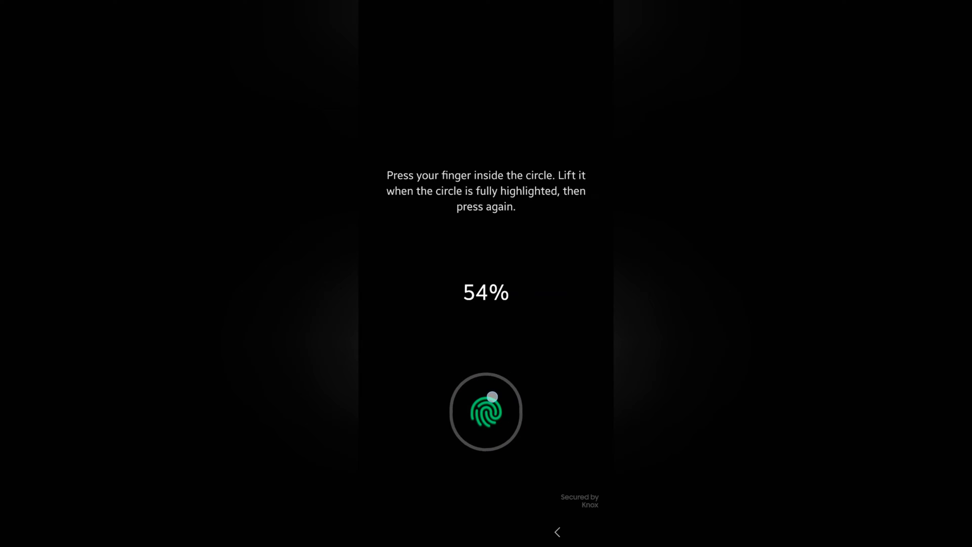
left_click(485, 412)
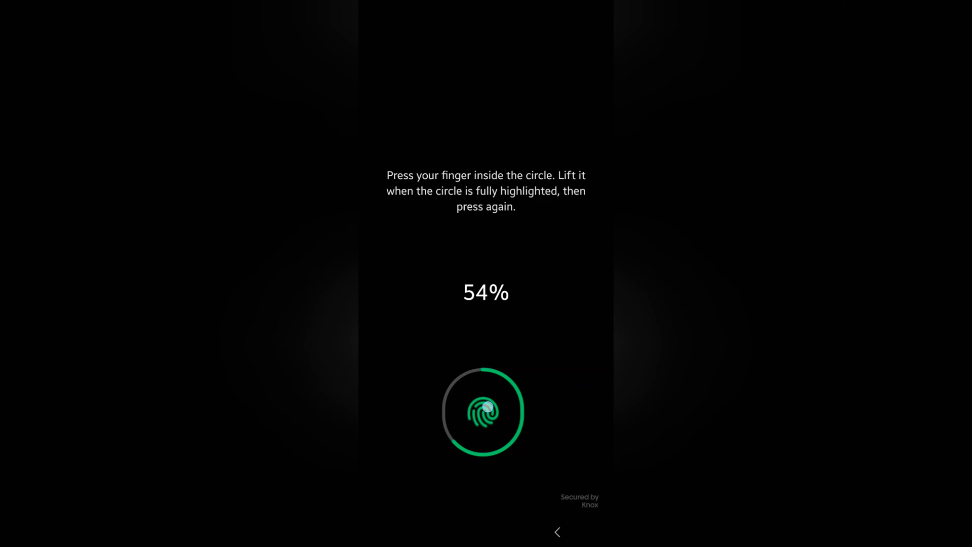
left_click(482, 410)
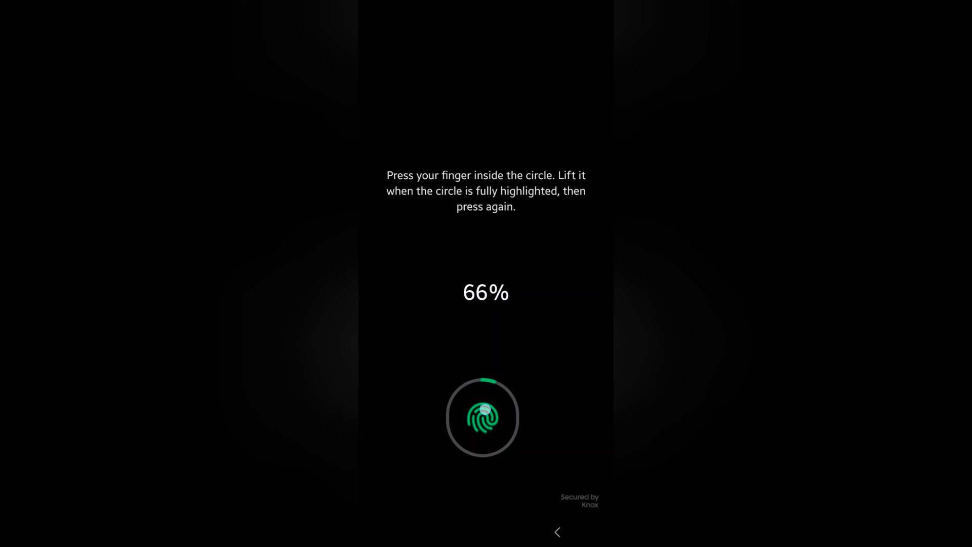
left_click(485, 415)
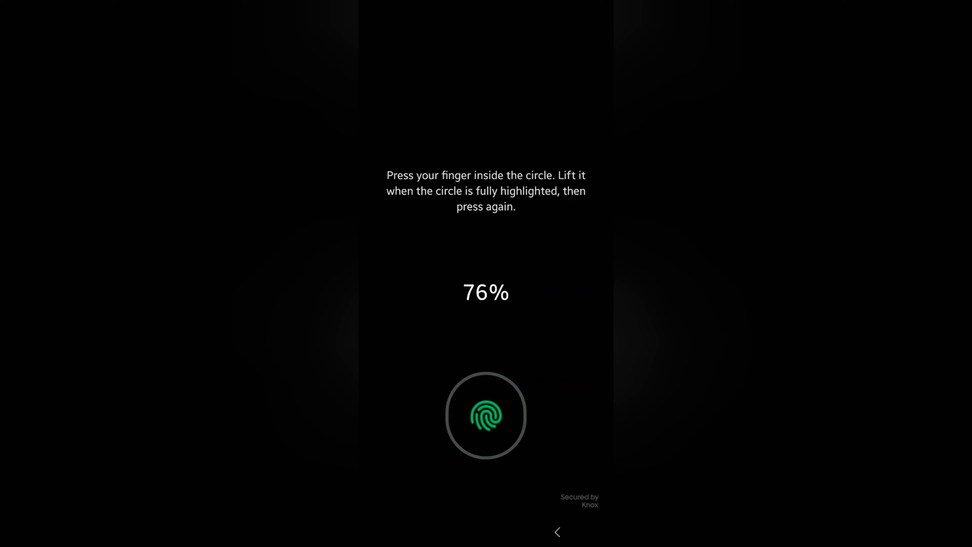
left_click(484, 415)
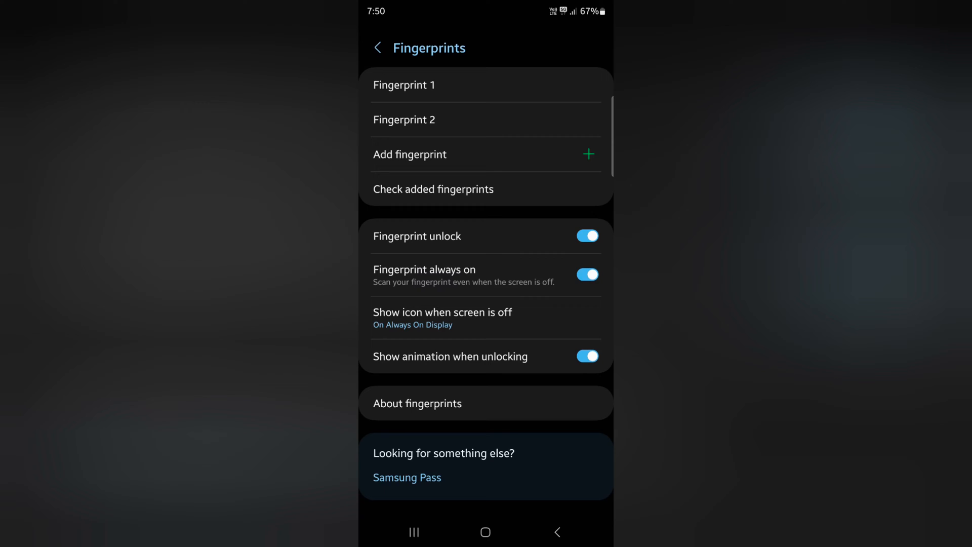
Edit Fingerprint 2's name field, then remove it, leaving only Fingerprint 1.
left_click(404, 120)
type("Best")
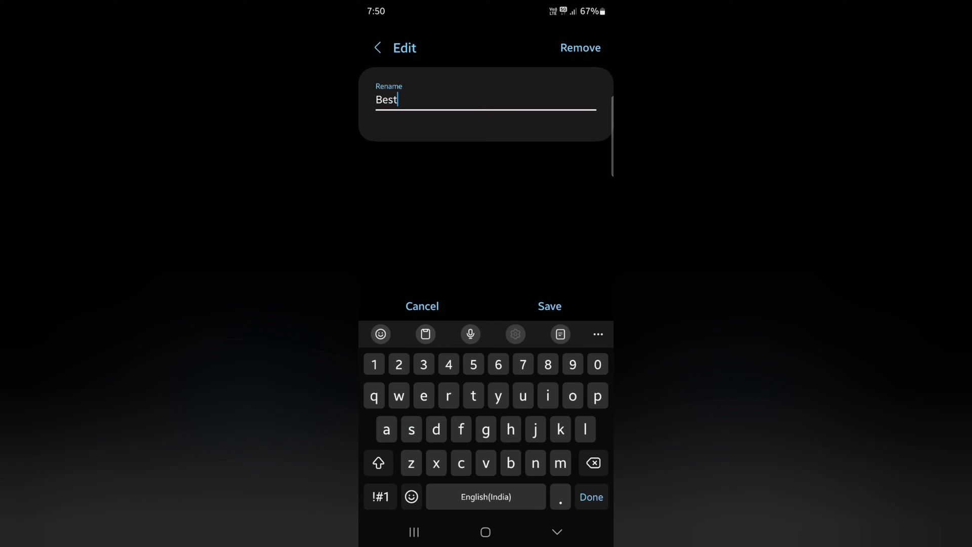
left_click(548, 306)
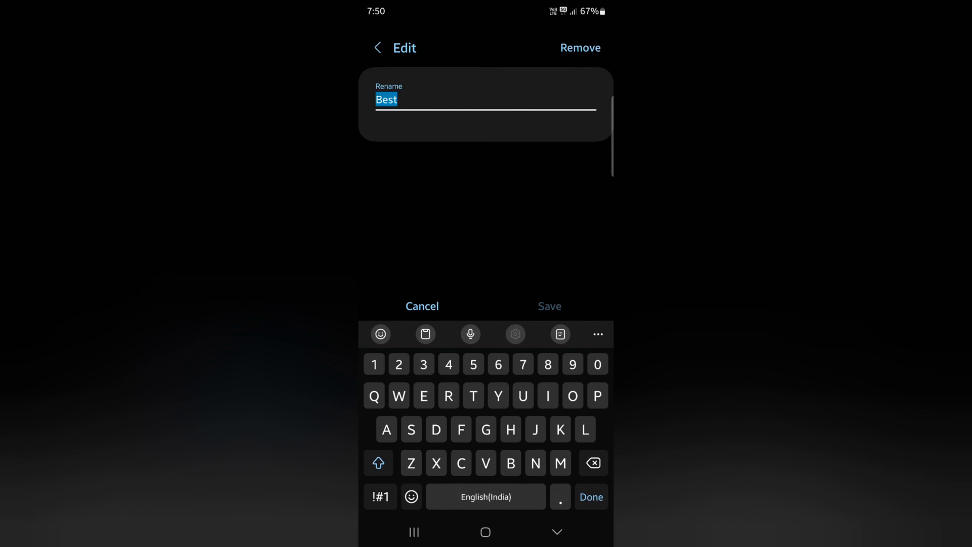
left_click(579, 48)
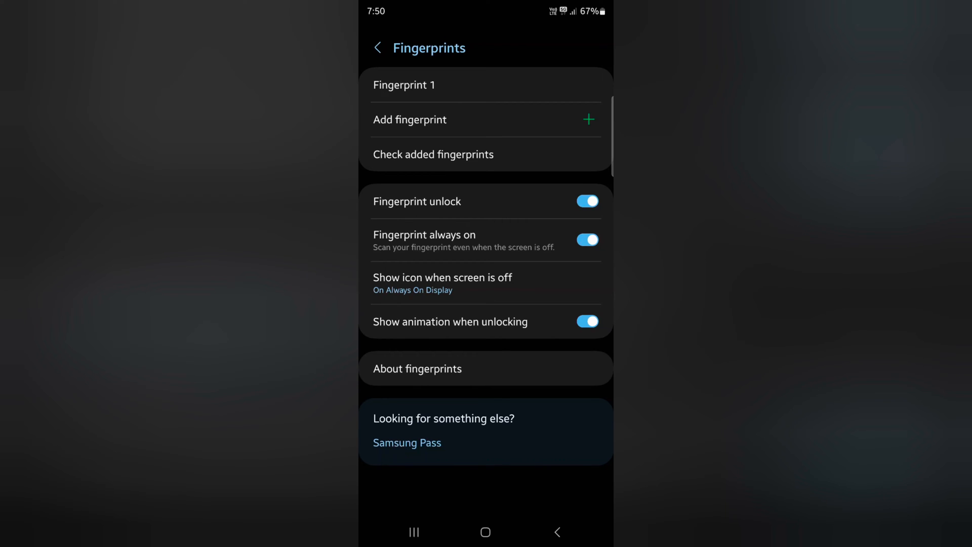
left_click(442, 283)
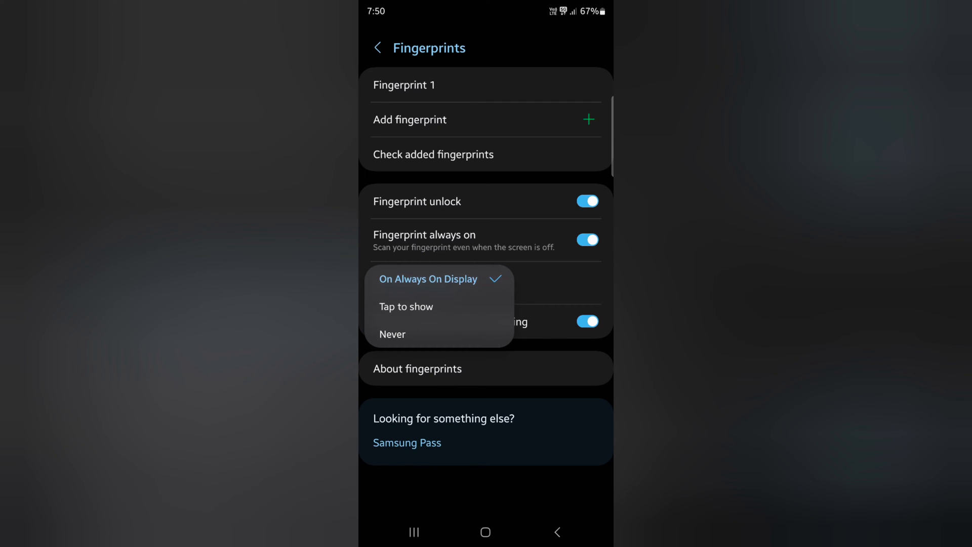
left_click(393, 334)
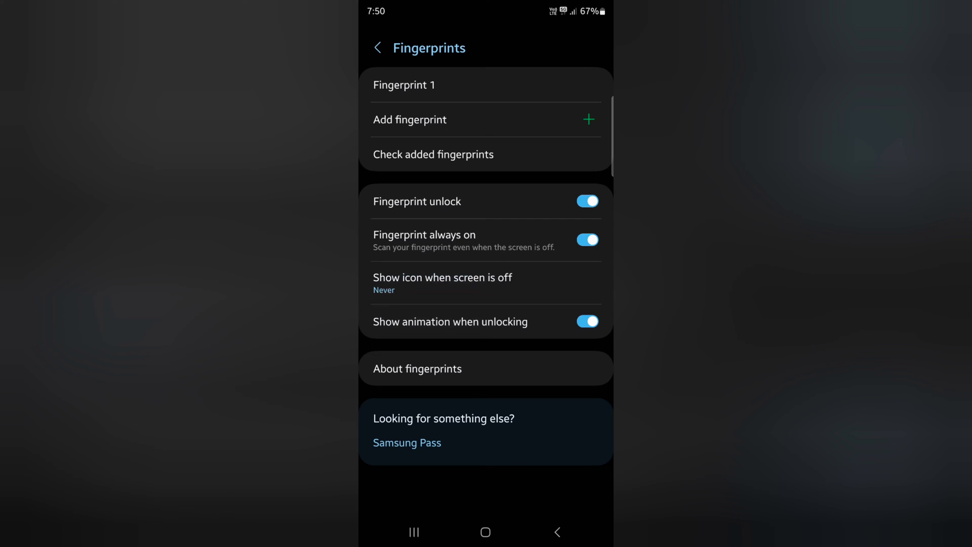
left_click(442, 282)
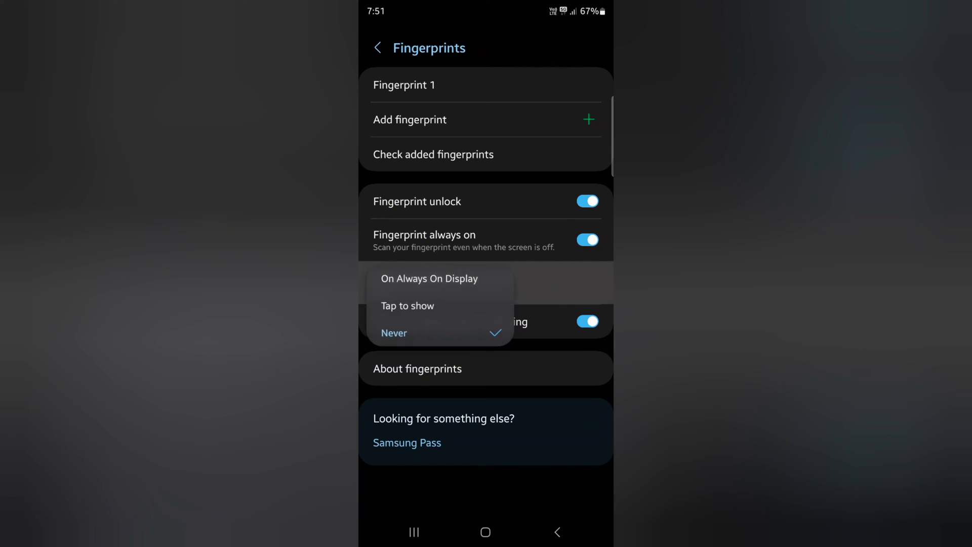
left_click(428, 278)
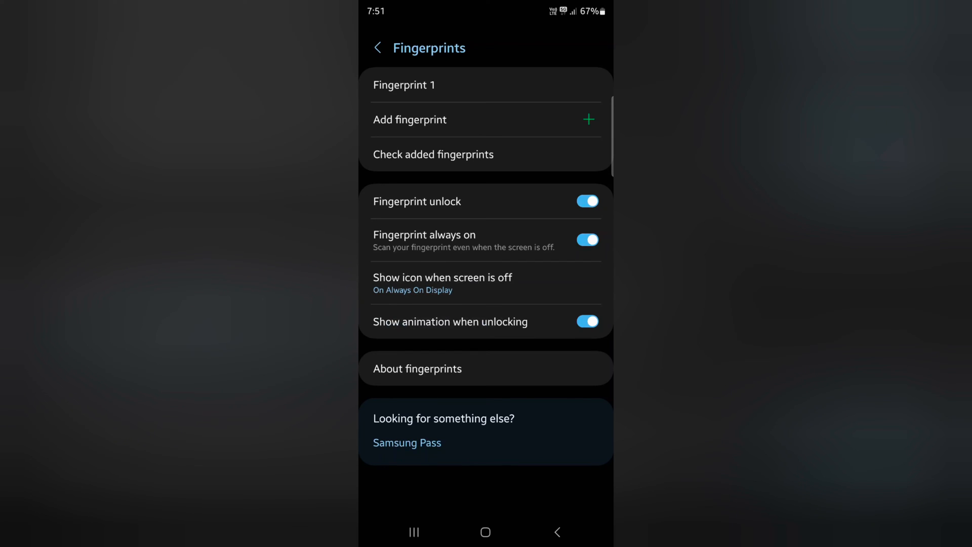
left_click(585, 321)
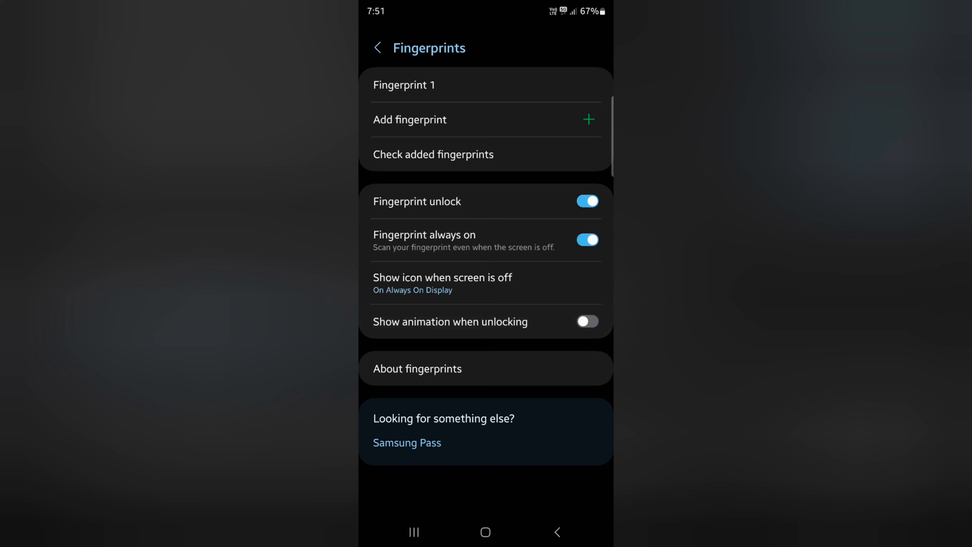
left_click(586, 321)
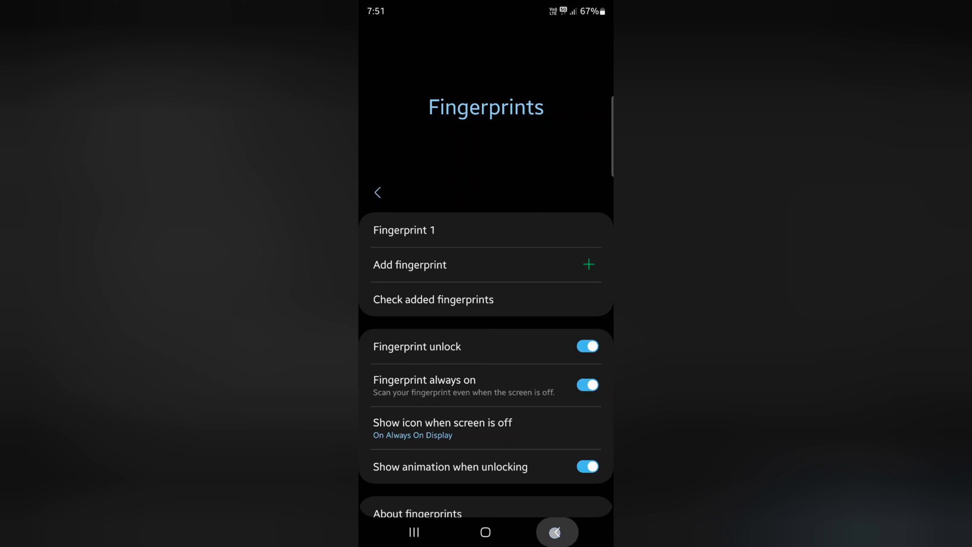
Back out through Biometrics to the main Settings menu.
left_click(377, 193)
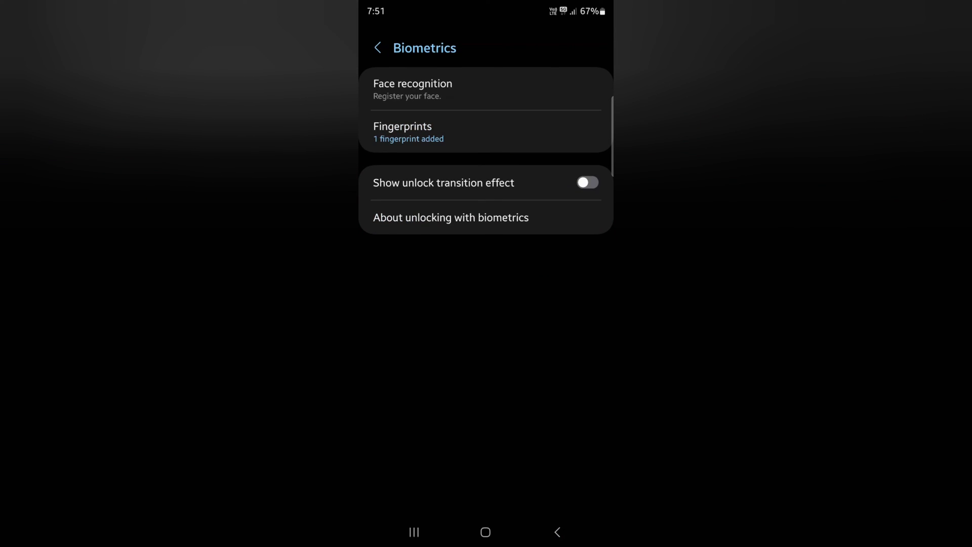
left_click(377, 48)
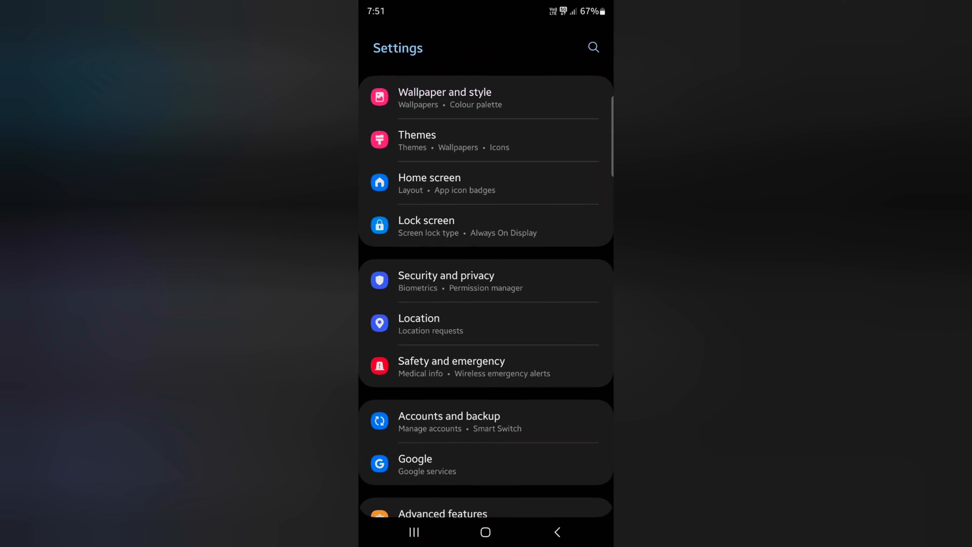